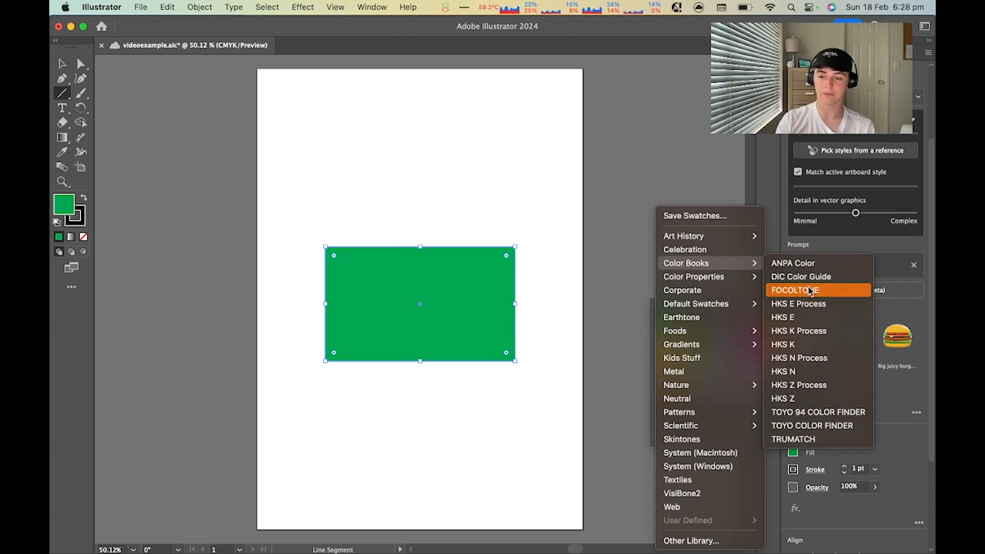
mouse_move(816, 412)
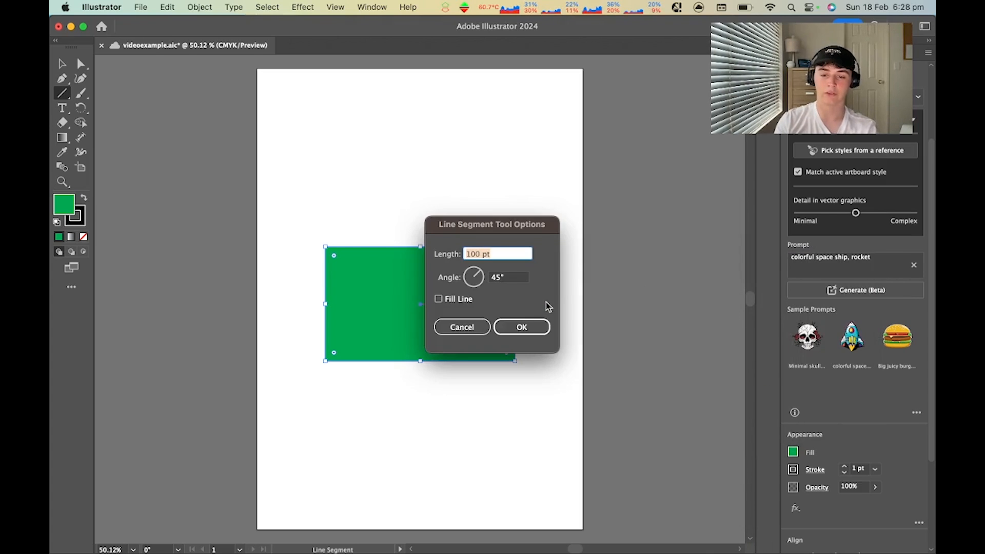
Step: Dismiss the stray line-segment options and show more actions for Illustrator v28.2 in Creative Cloud
click(461, 327)
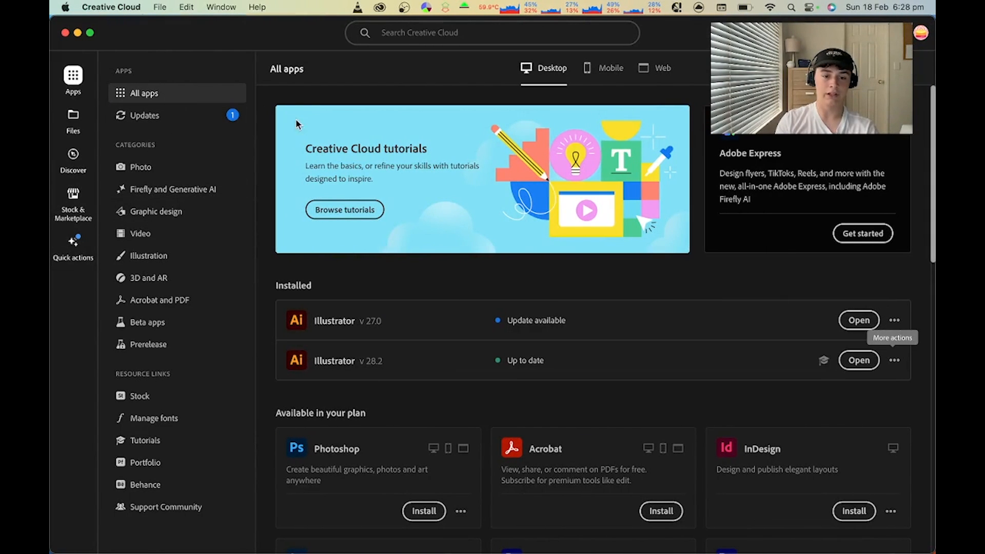
mouse_move(348, 363)
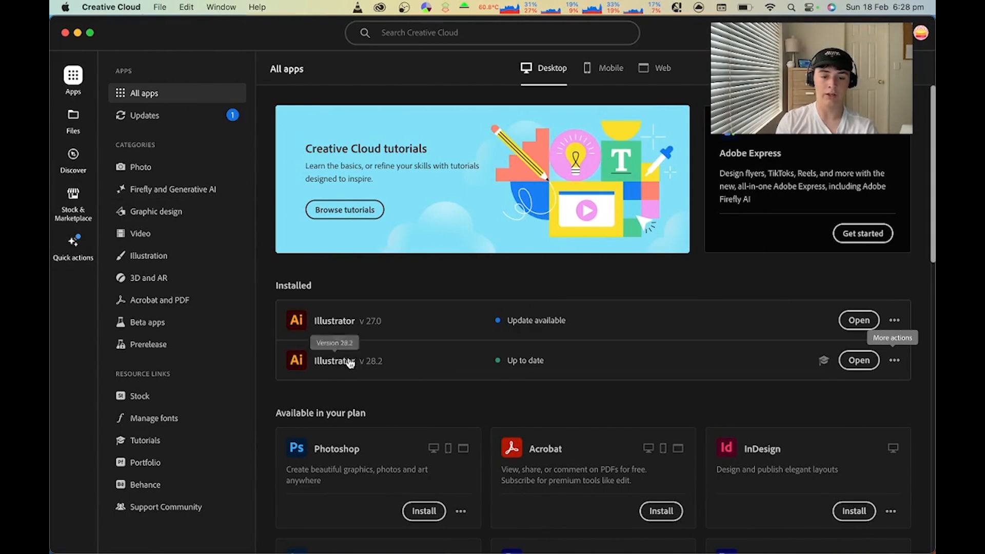
mouse_move(908, 368)
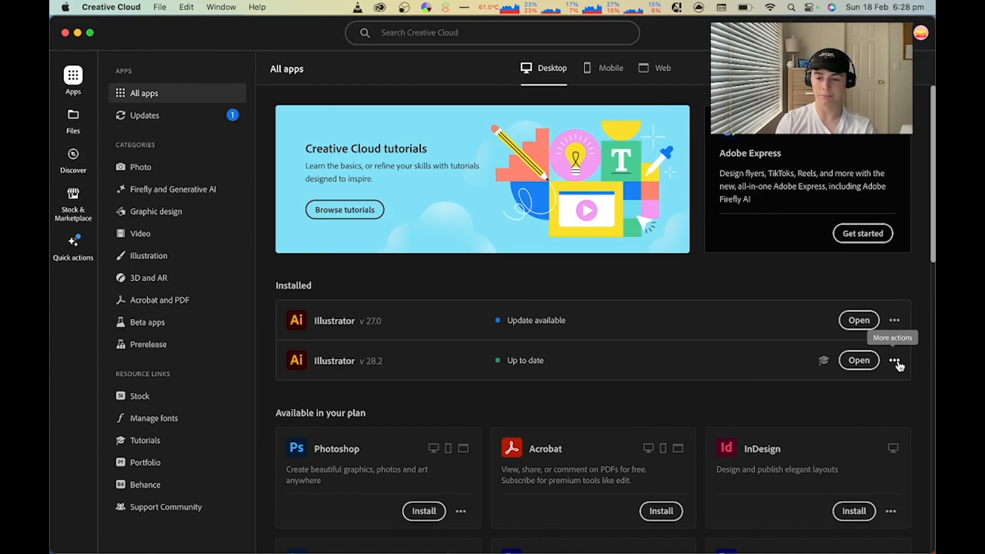
click(893, 360)
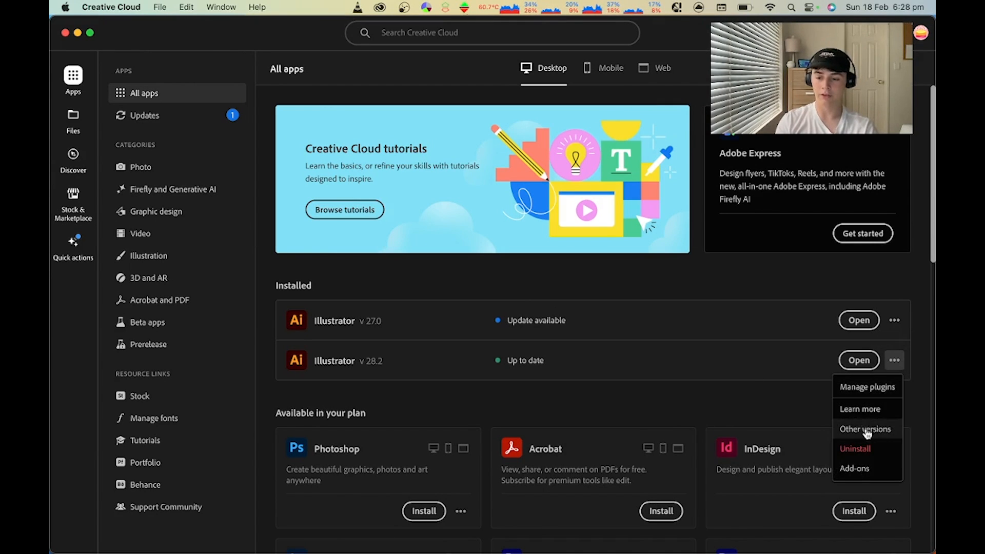
click(865, 429)
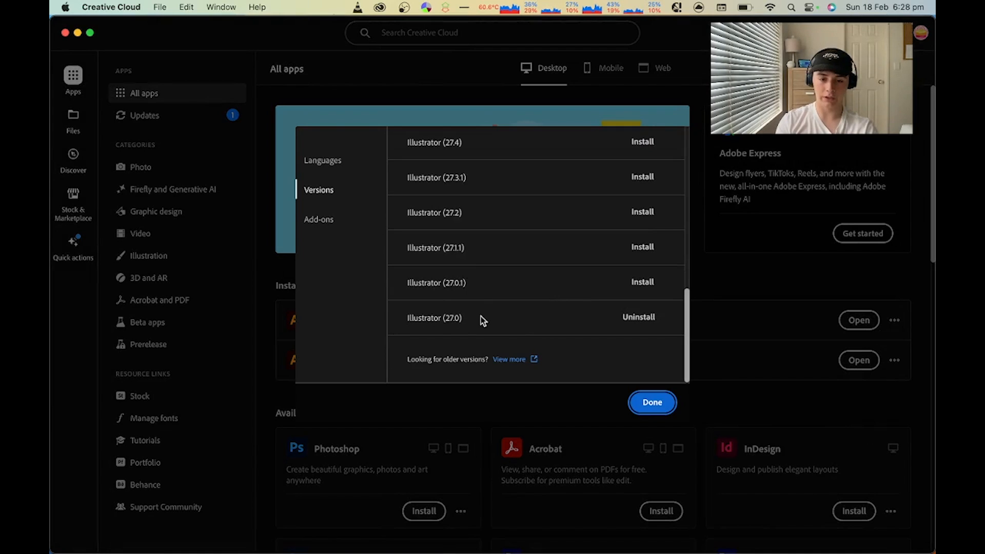
mouse_move(445, 322)
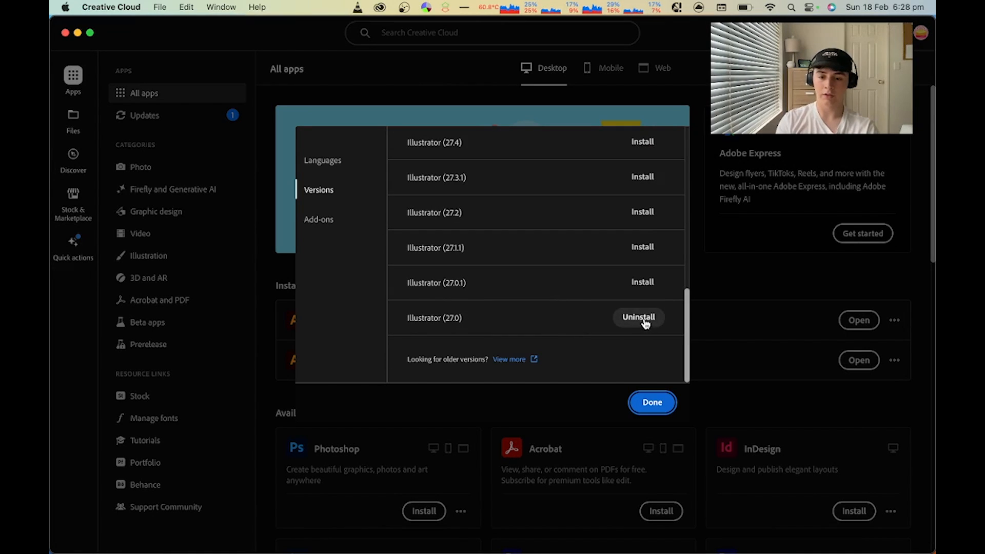
mouse_move(584, 330)
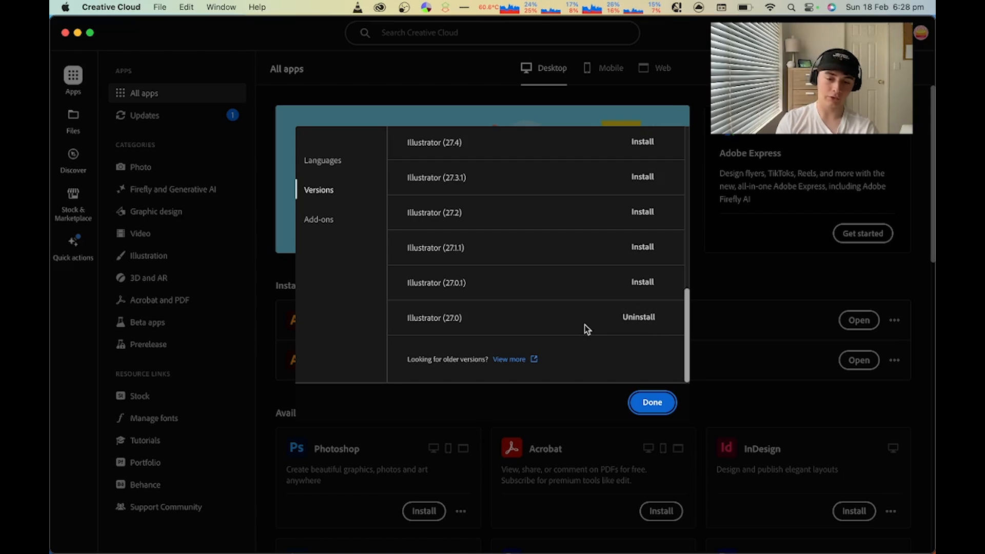
mouse_move(638, 317)
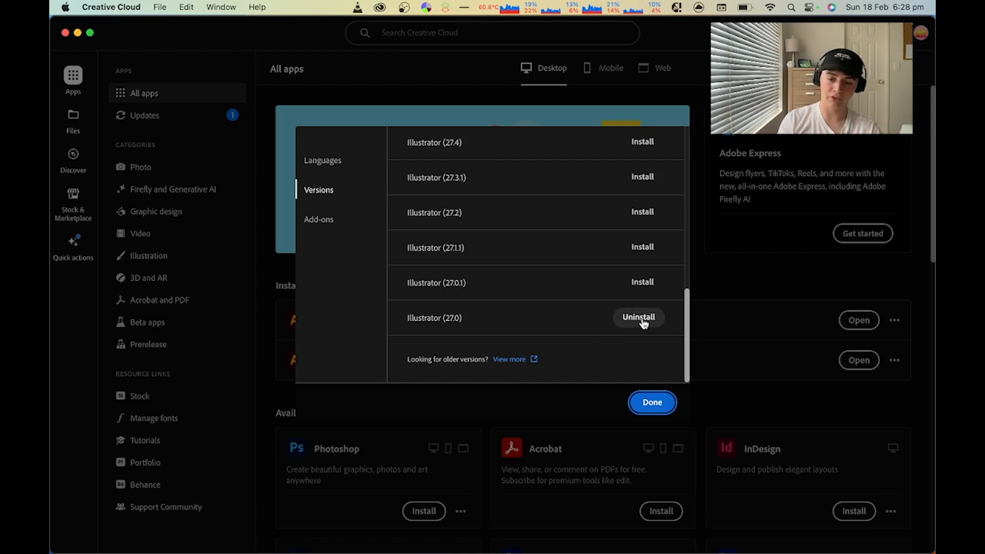
mouse_move(654, 387)
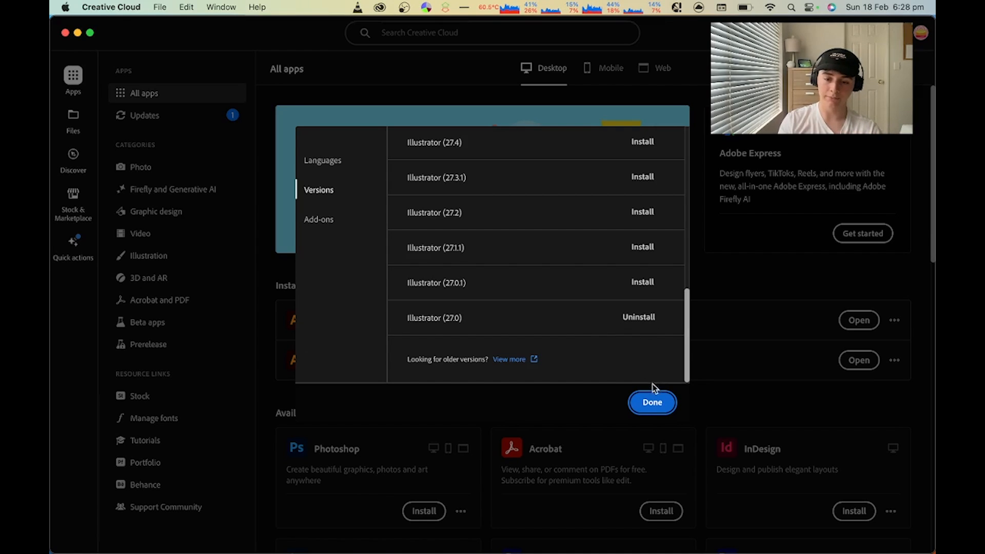
click(652, 402)
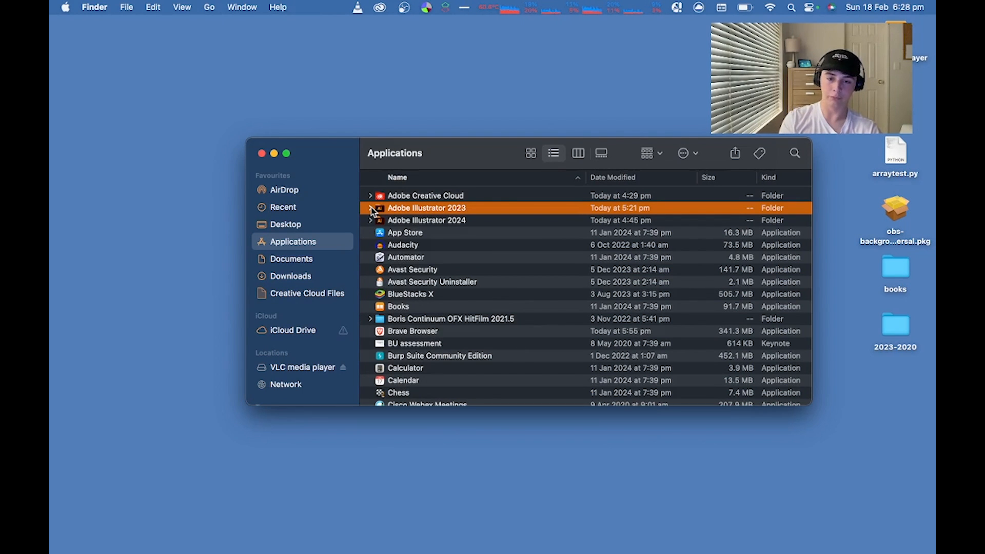
Step: Expand Adobe Illustrator 2023 > Presets > en_US > Swatches in Finder
click(370, 207)
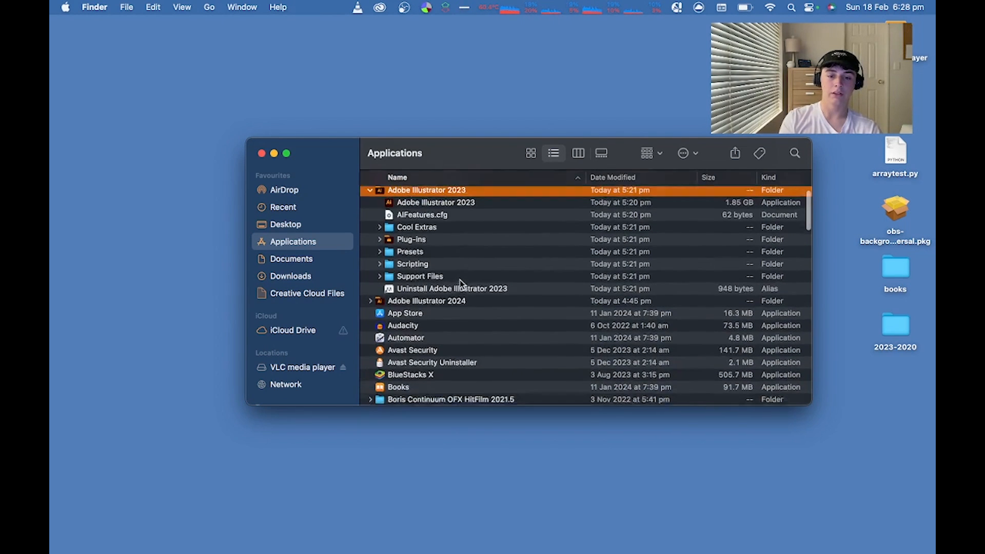
click(380, 251)
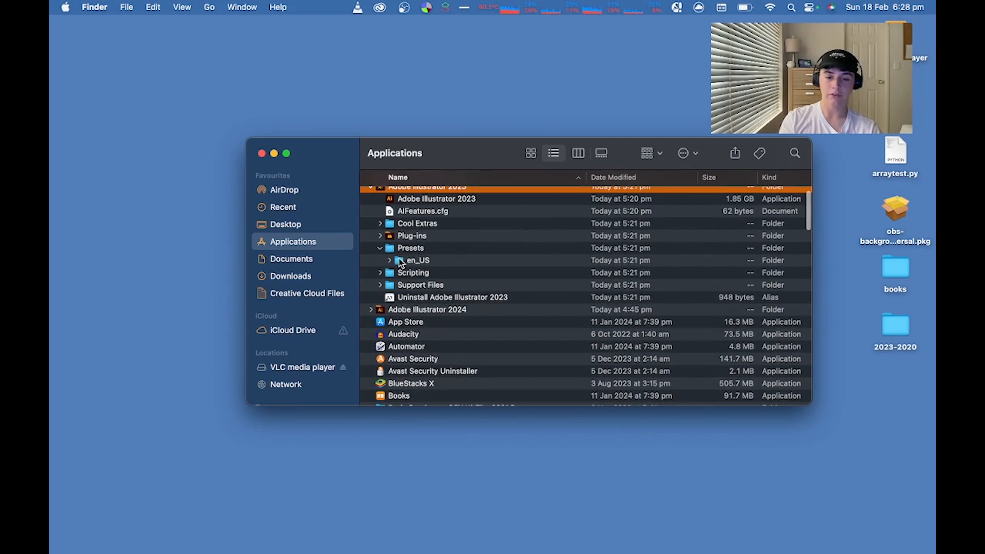
click(380, 260)
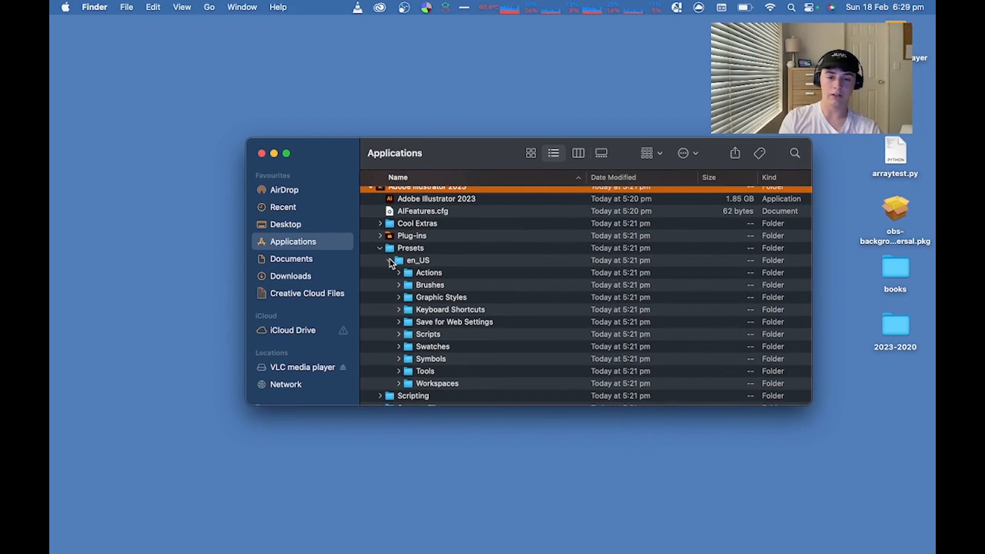
click(398, 346)
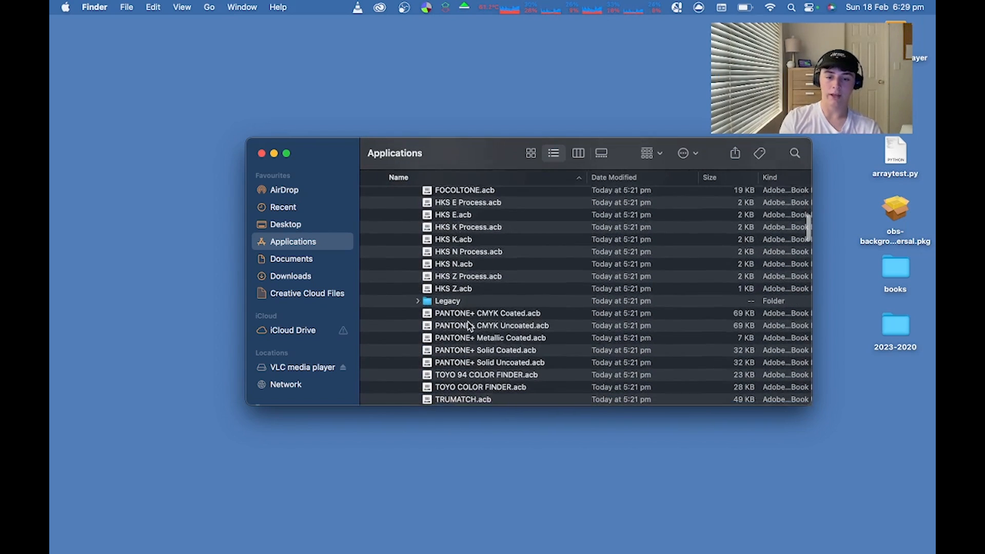
Step: Copy the five PANTONE+ .acb color book files from Color Books to the desktop
scroll(down, 3)
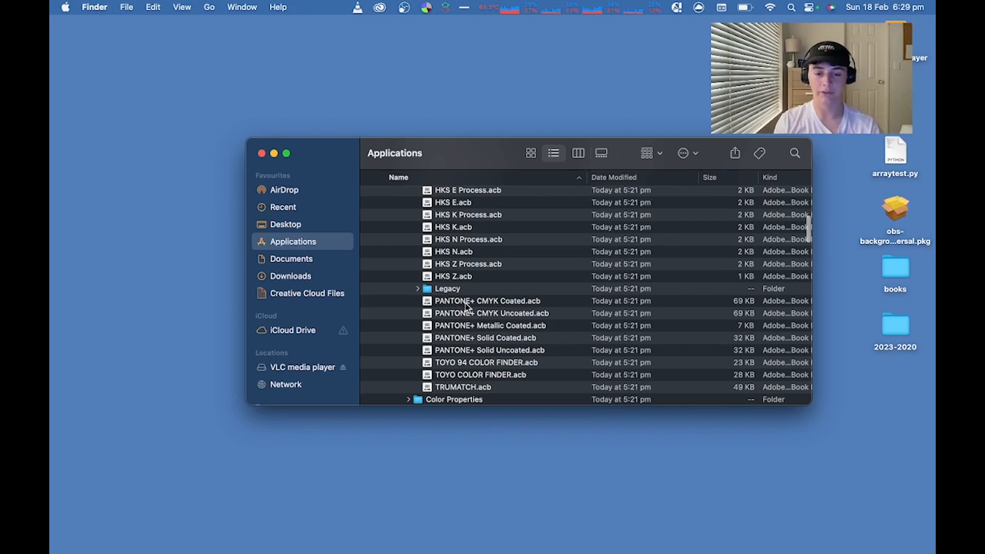
click(490, 350)
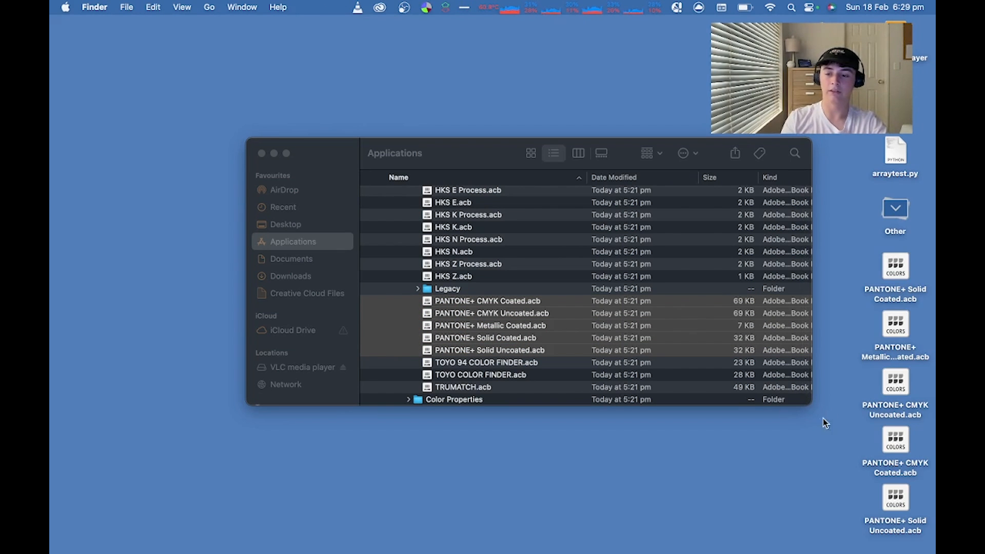
mouse_move(904, 472)
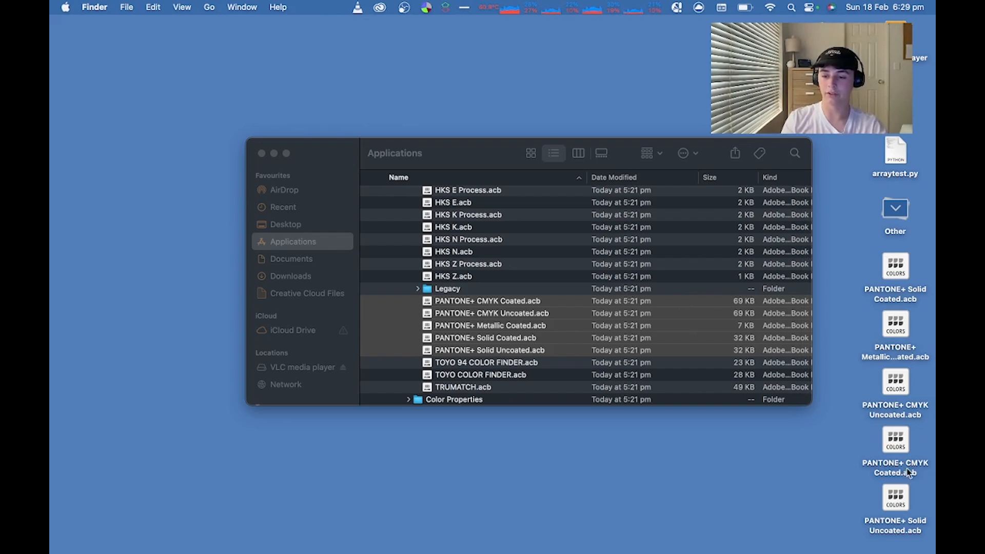
click(417, 288)
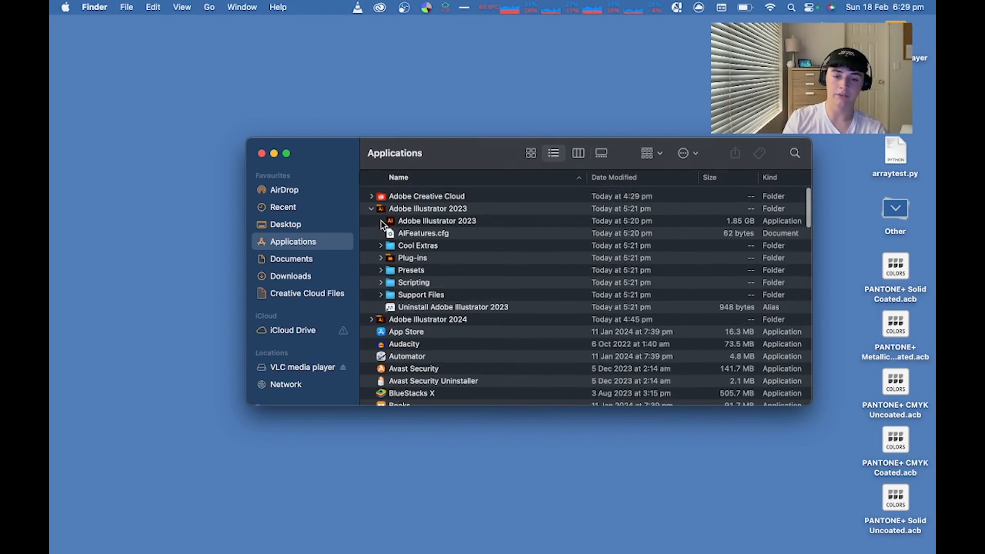
Step: Place the PANTONE+ books in Illustrator 2024's Color Books folder and open PANTONE+ CMYK Coated
click(371, 208)
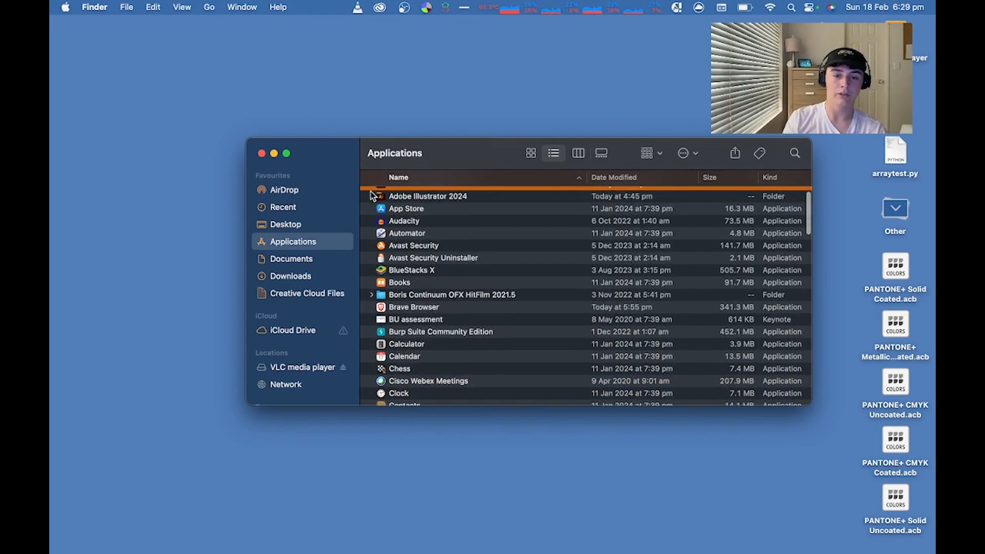
click(371, 196)
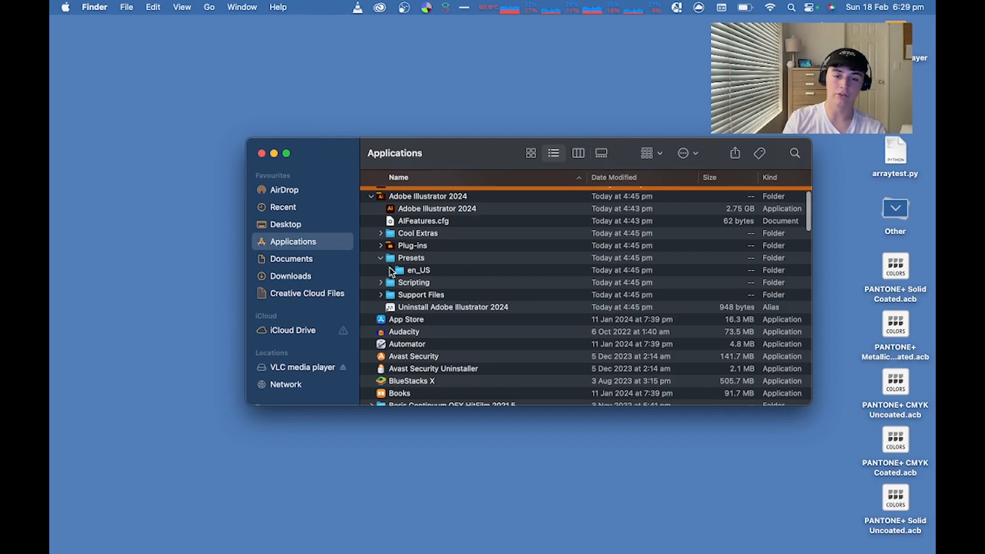
click(381, 270)
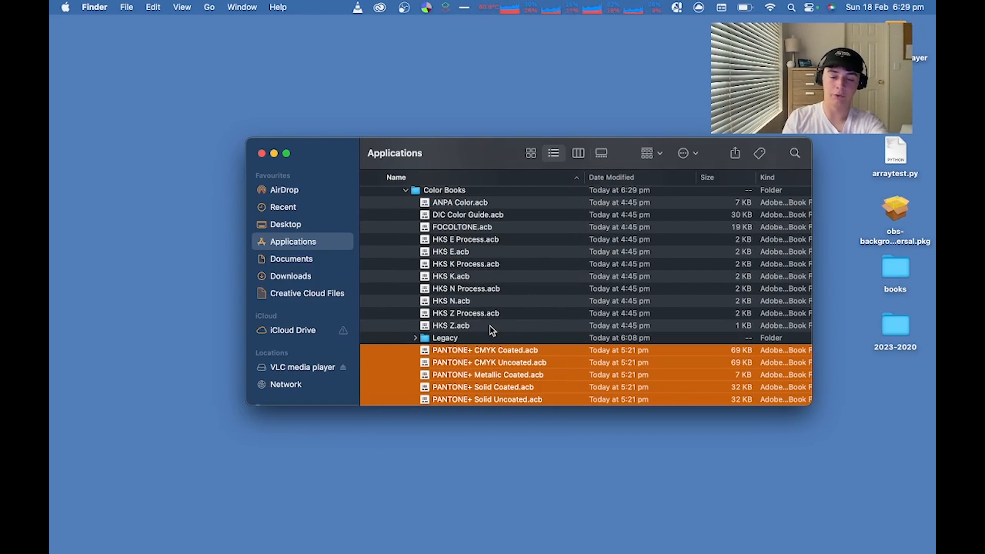
scroll(down, 3)
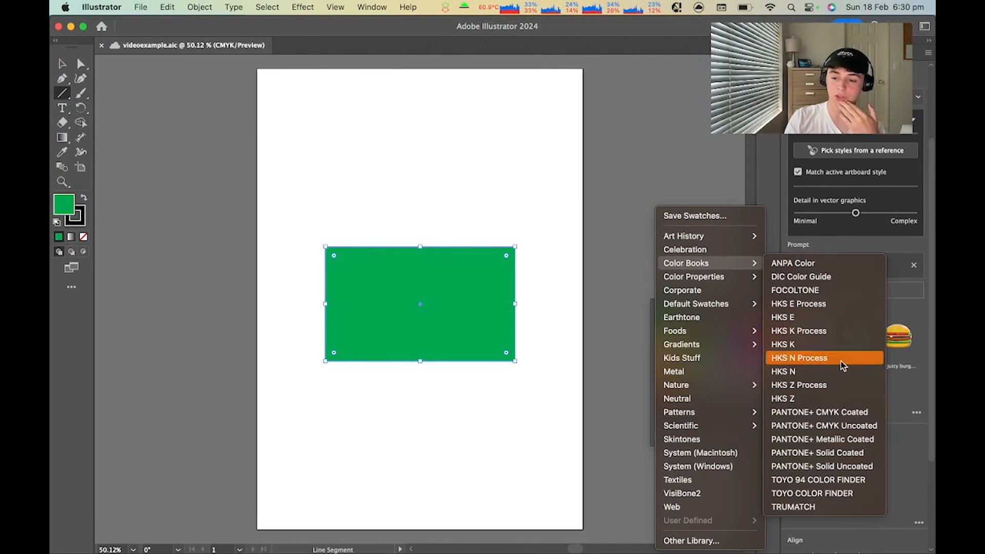
mouse_move(841, 426)
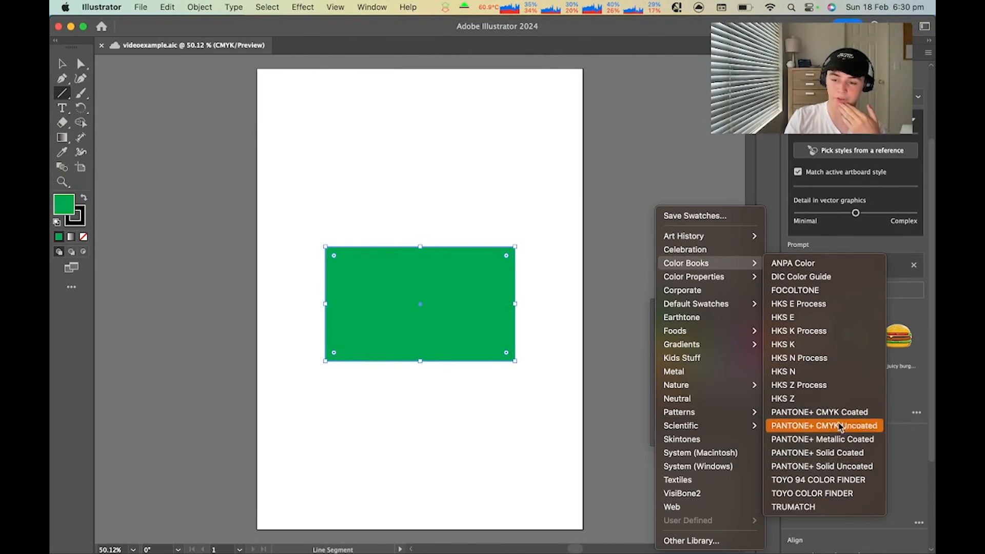
click(818, 412)
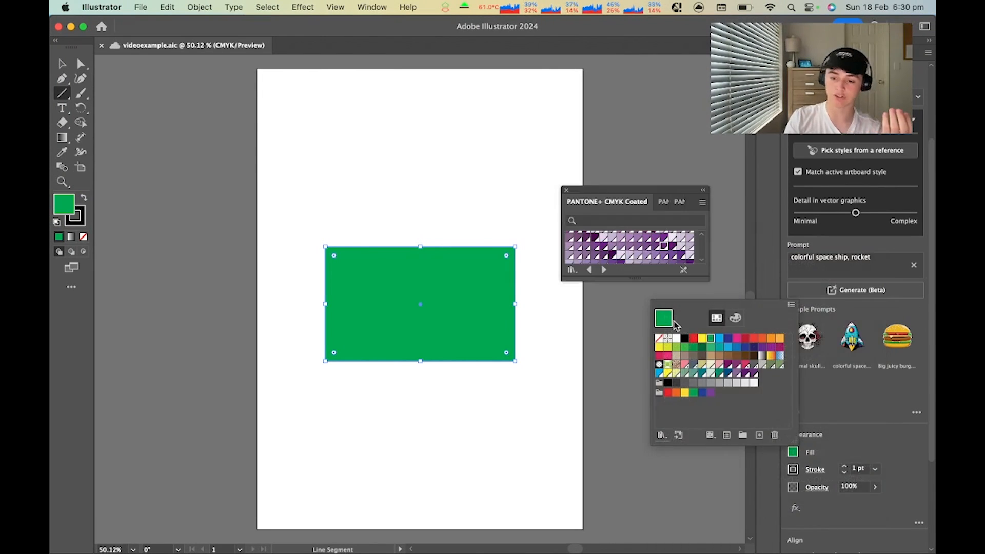
mouse_move(663, 251)
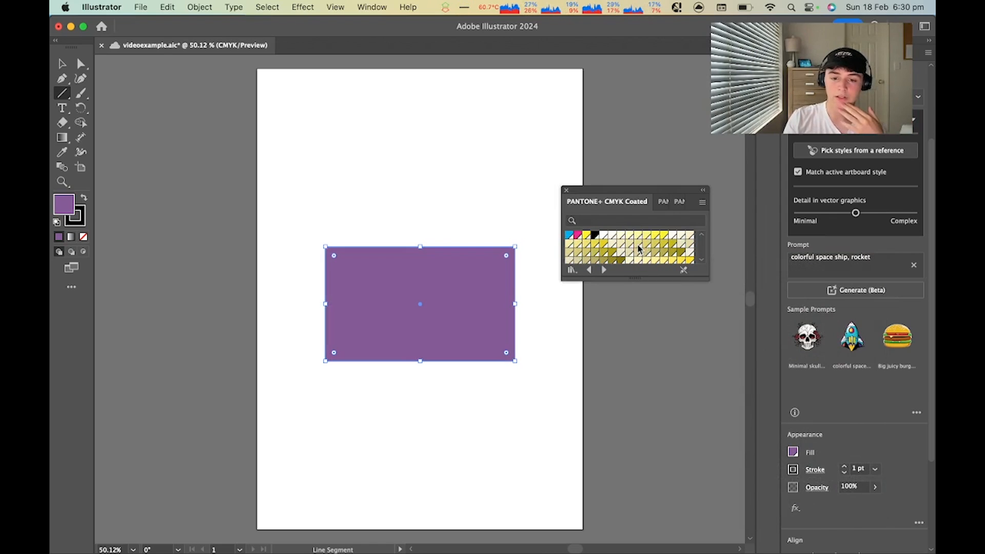
Step: Try Pantone swatches on the rectangle, finishing with light purple PANTONE P 91-4 C
click(650, 238)
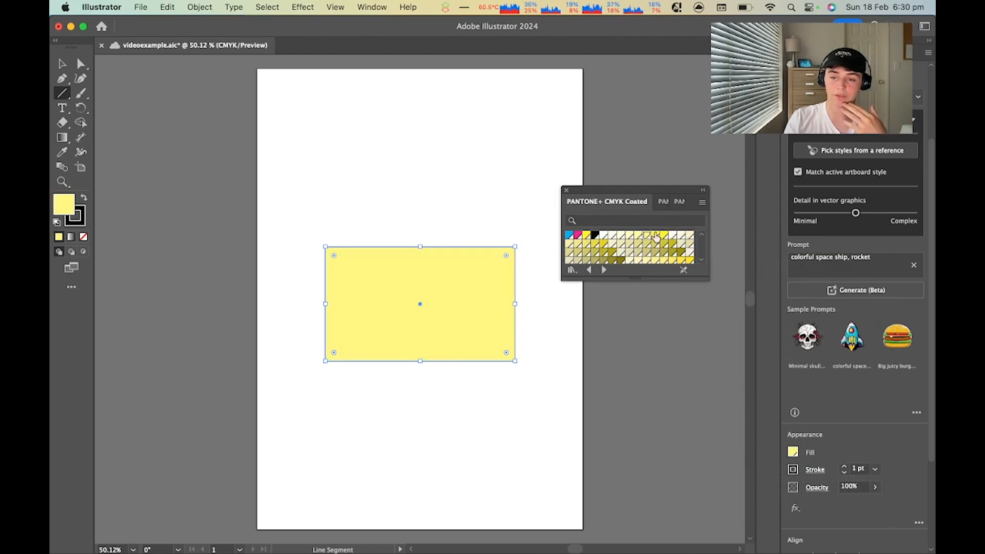
click(576, 235)
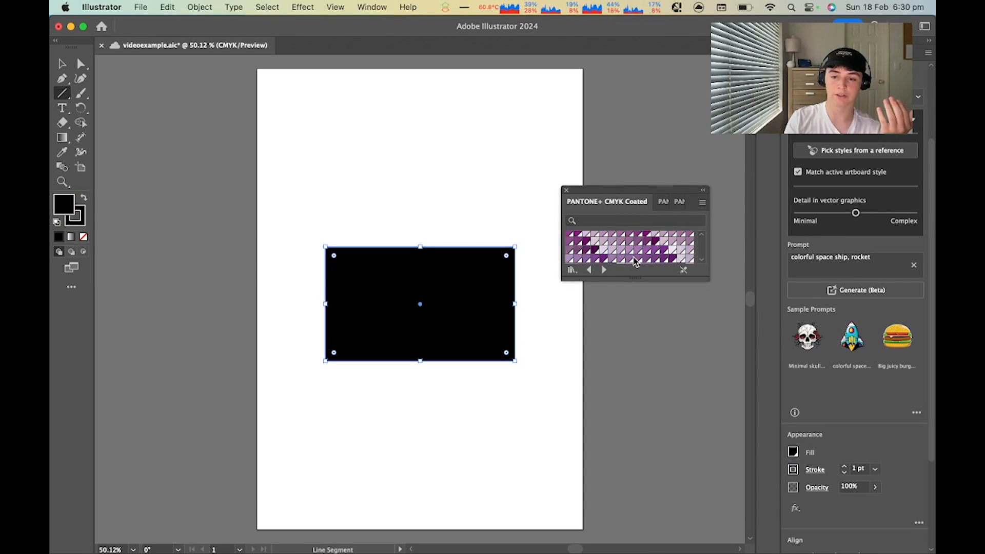
click(621, 251)
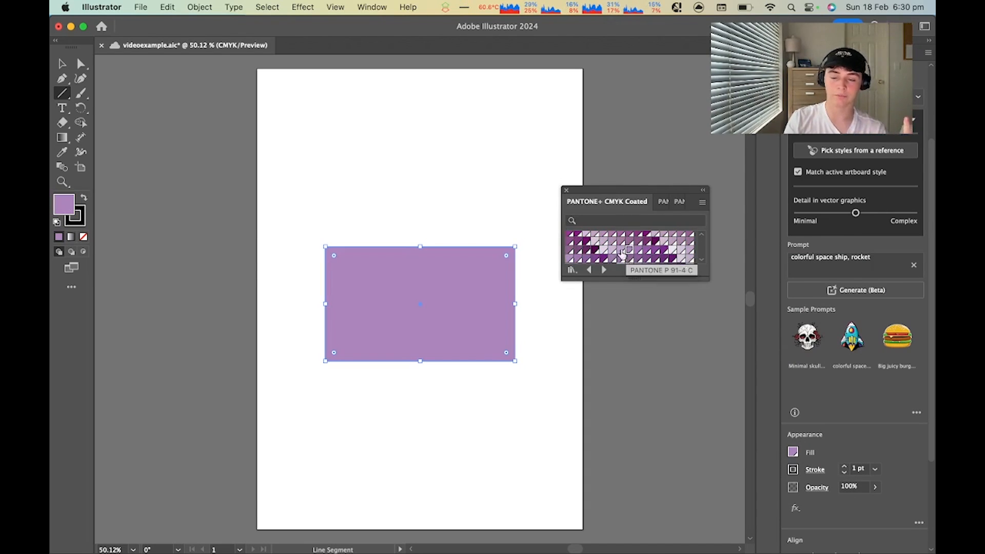